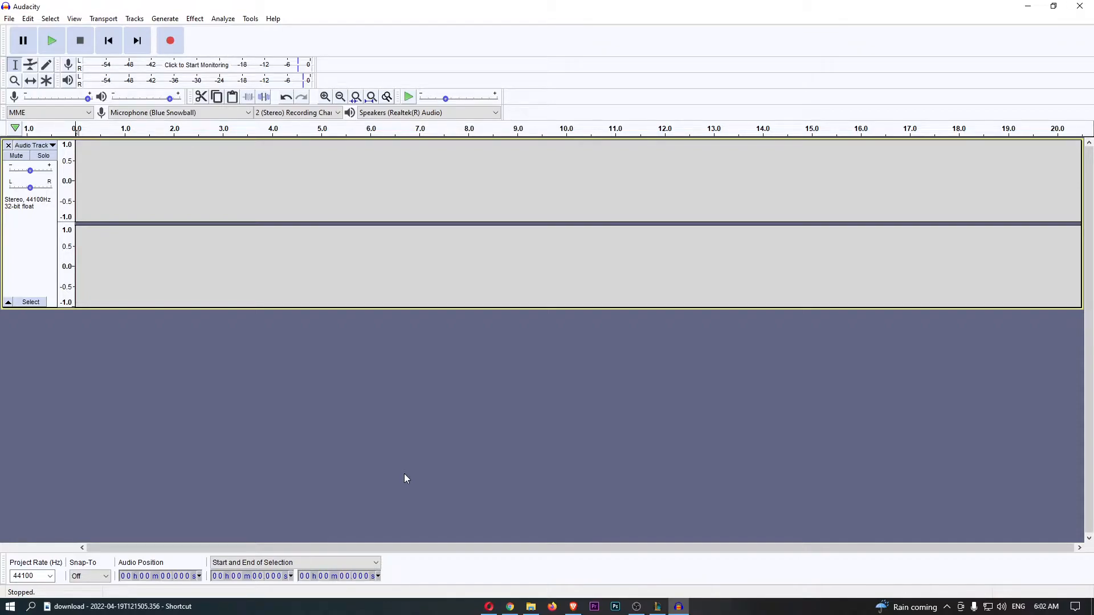
mouse_move(178, 50)
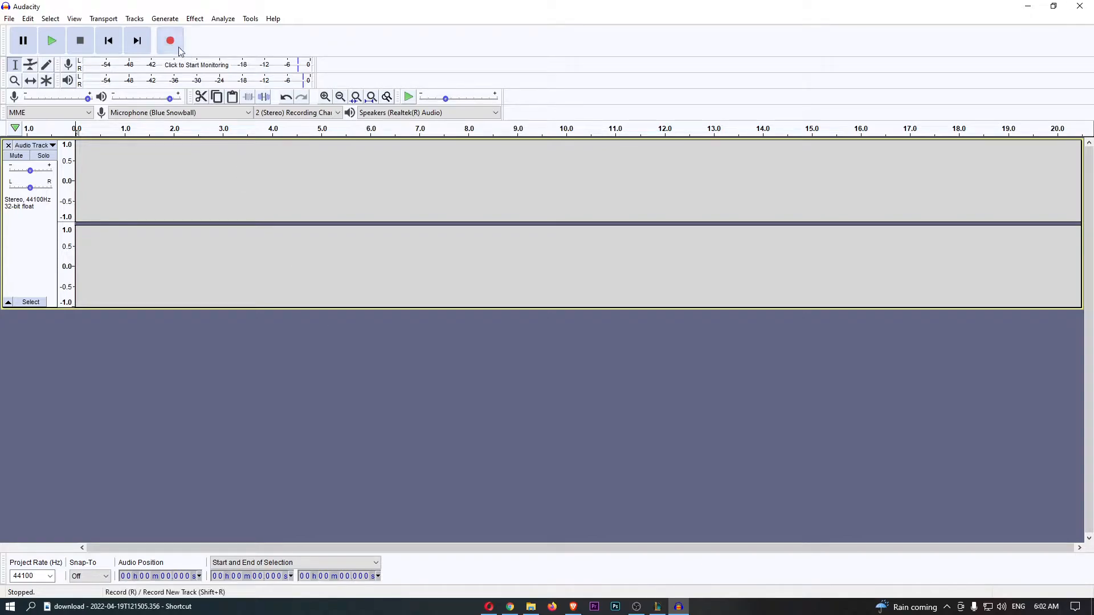
Record about seven seconds of spoken voice into the stereo track, then stop
left_click(171, 41)
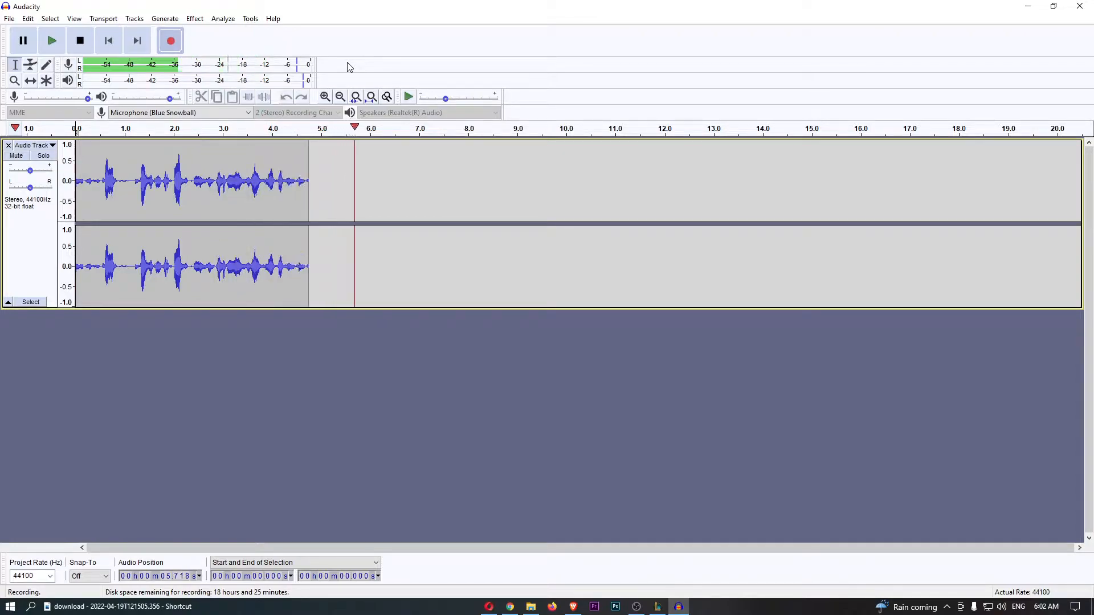
left_click(80, 40)
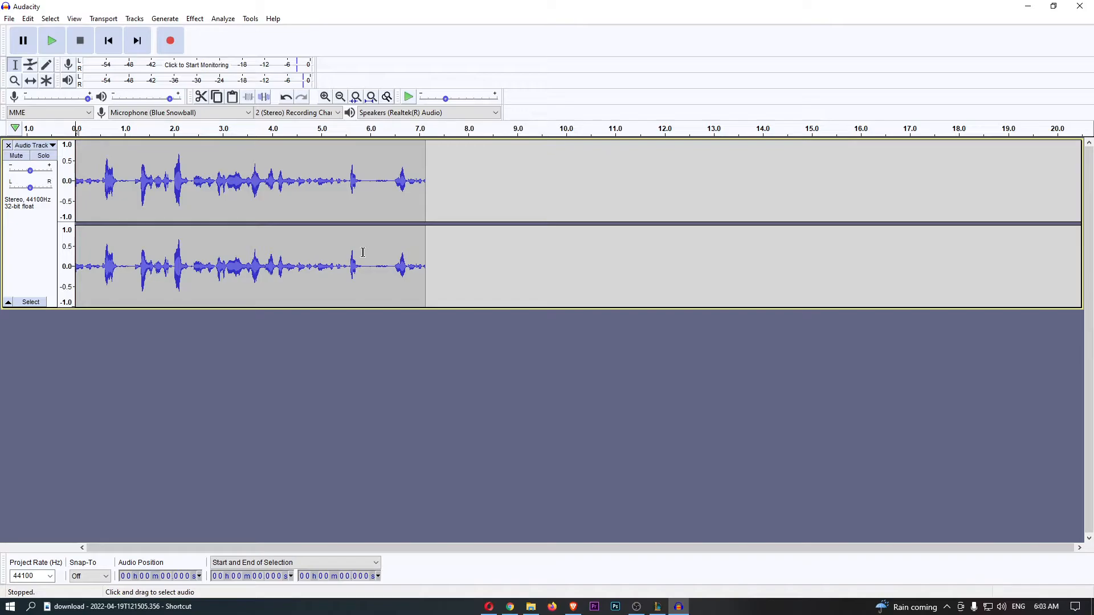
mouse_move(485, 362)
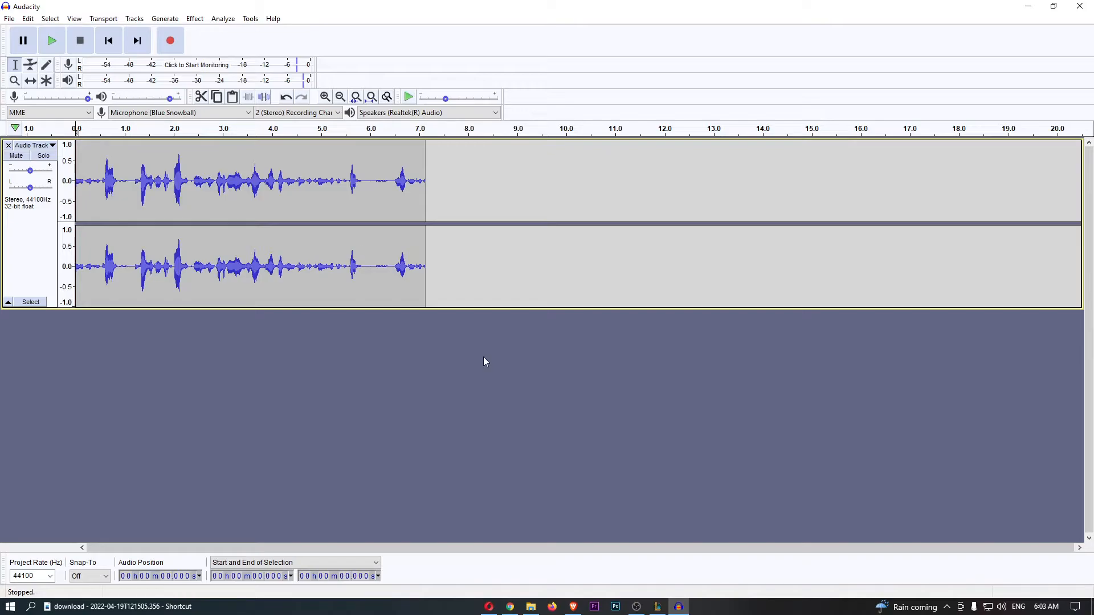
mouse_move(124, 166)
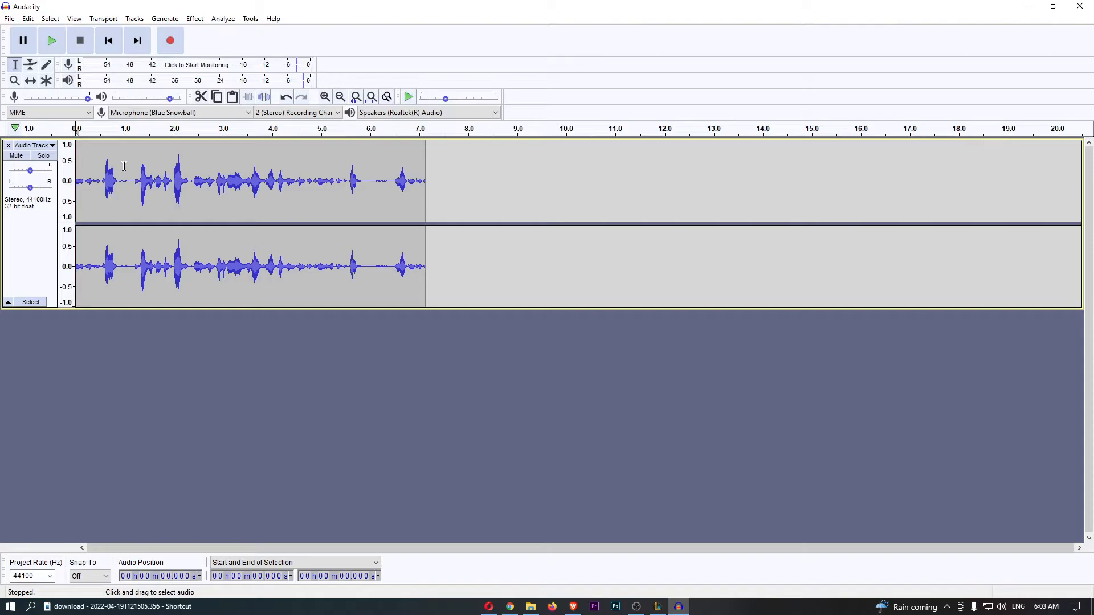
Drag across the waveform to select the whole voice clip, 0 to about 7.1 seconds
left_click_drag(125, 181, 349, 182)
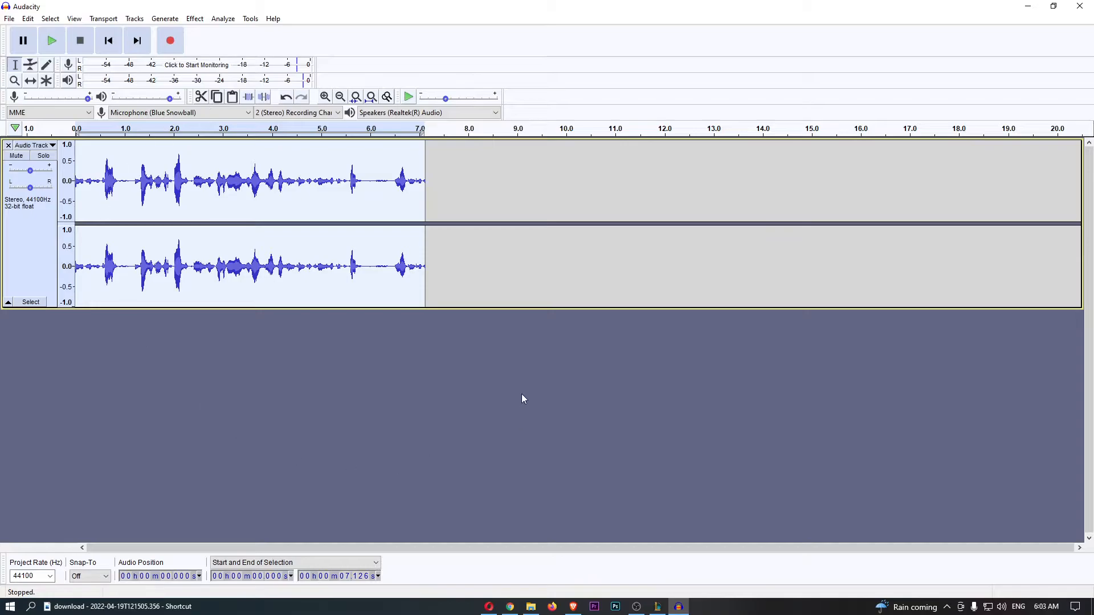
mouse_move(365, 469)
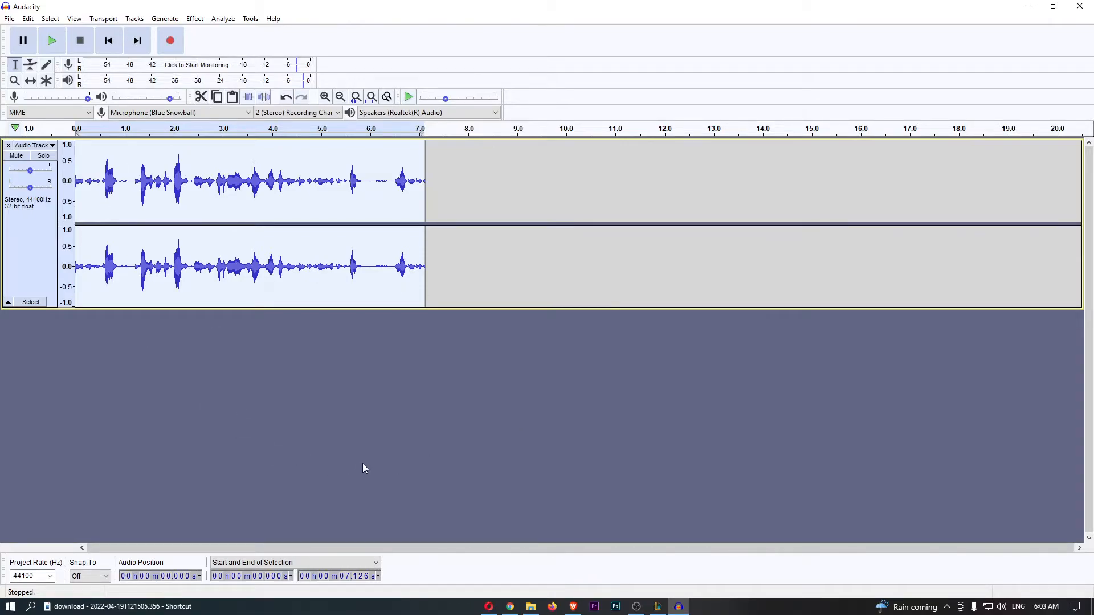
mouse_move(368, 465)
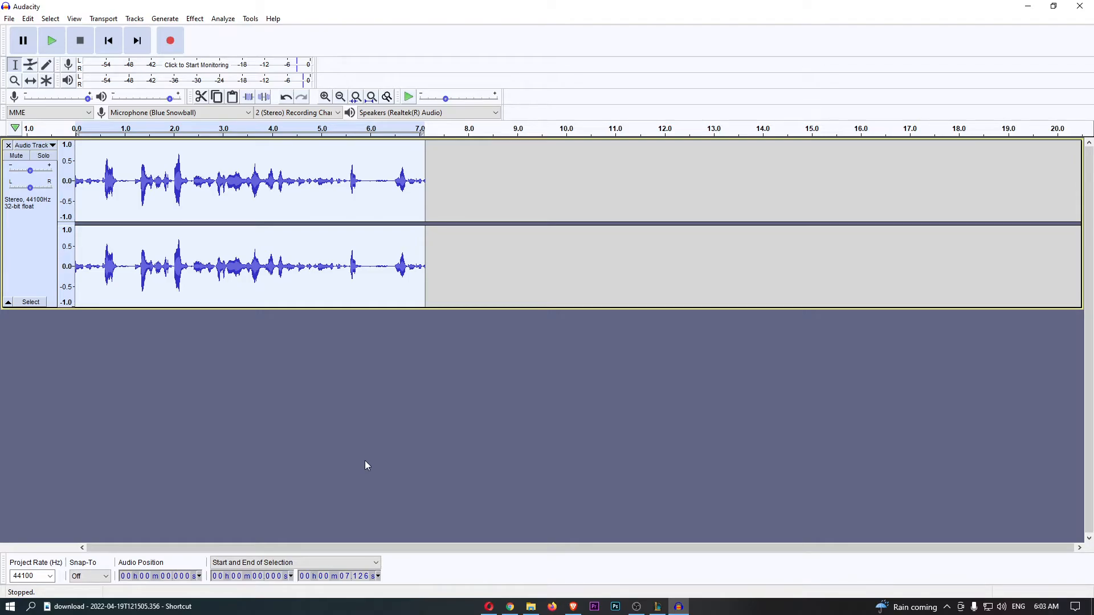
left_click(194, 19)
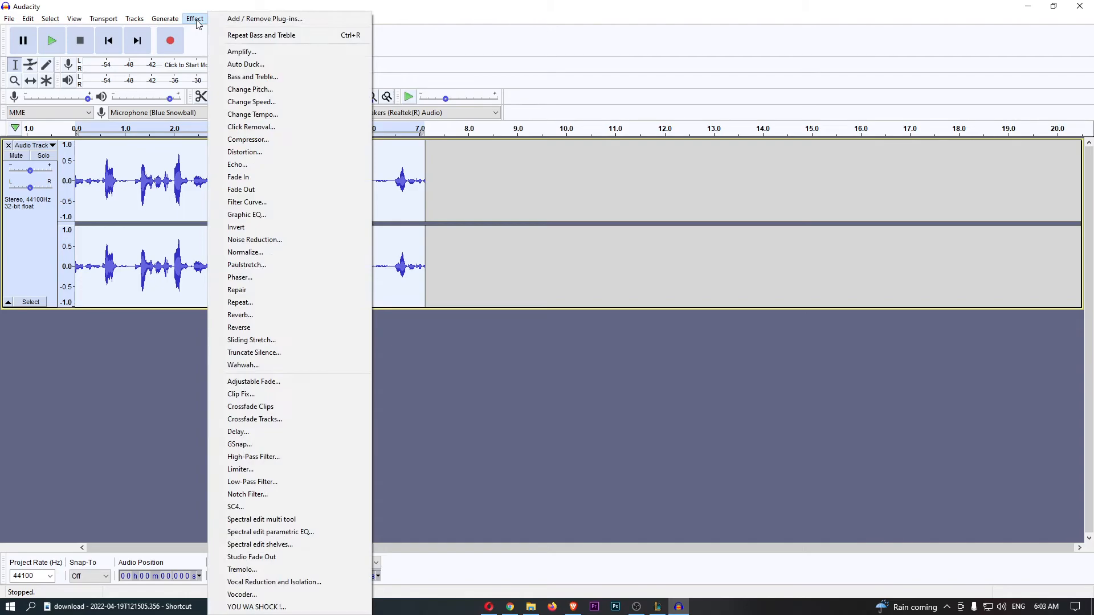
mouse_move(250, 89)
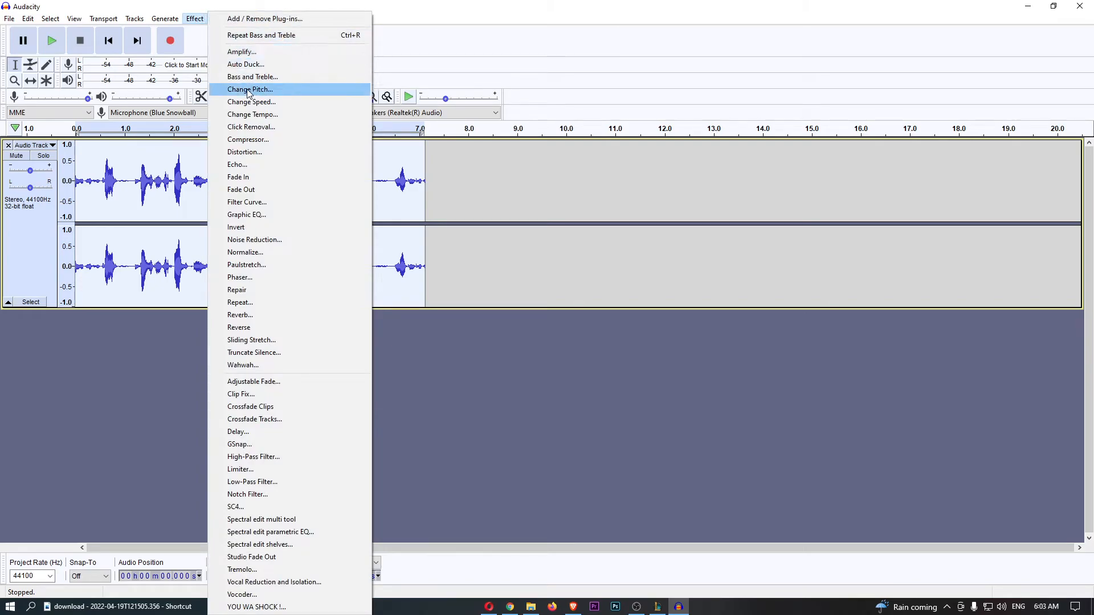
left_click(249, 90)
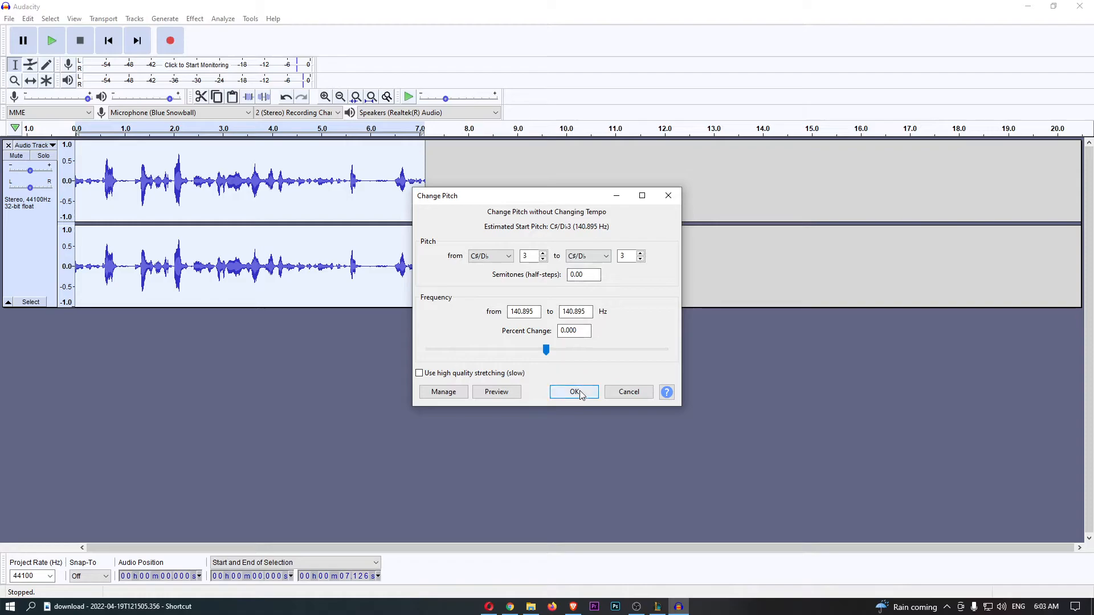
left_click(574, 391)
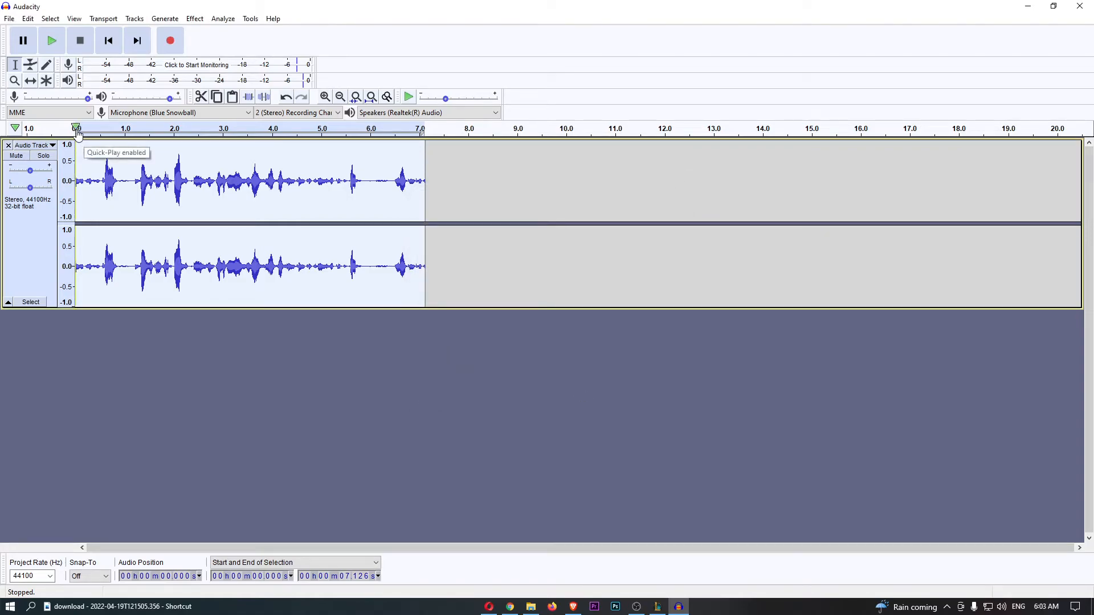
Apply Change Pitch with about 158% change (16.4 semitones up, to F4)
left_click(52, 40)
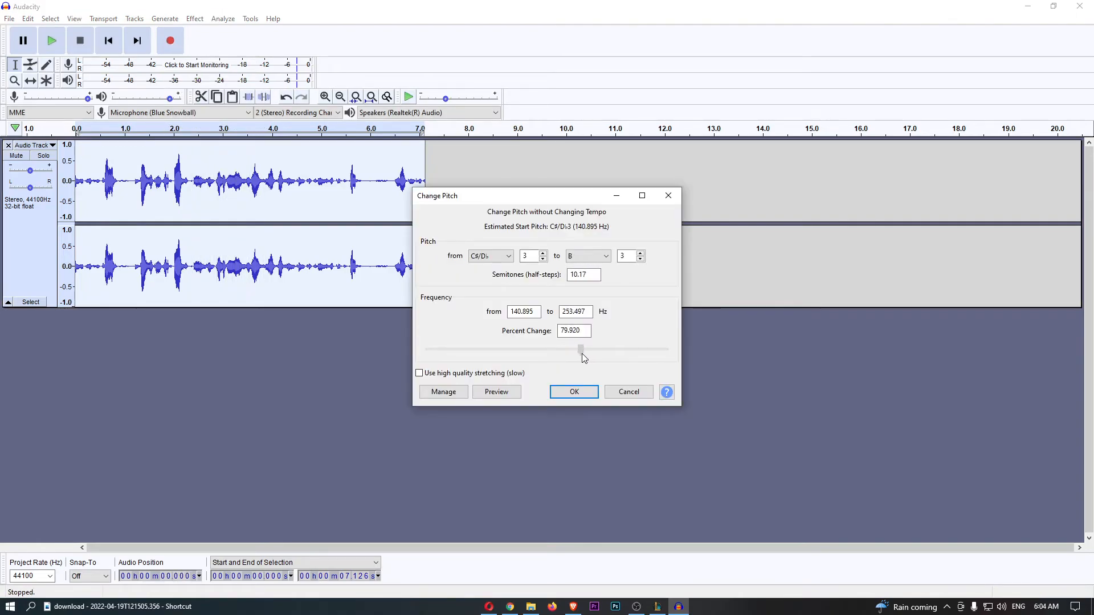
left_click_drag(581, 348, 594, 348)
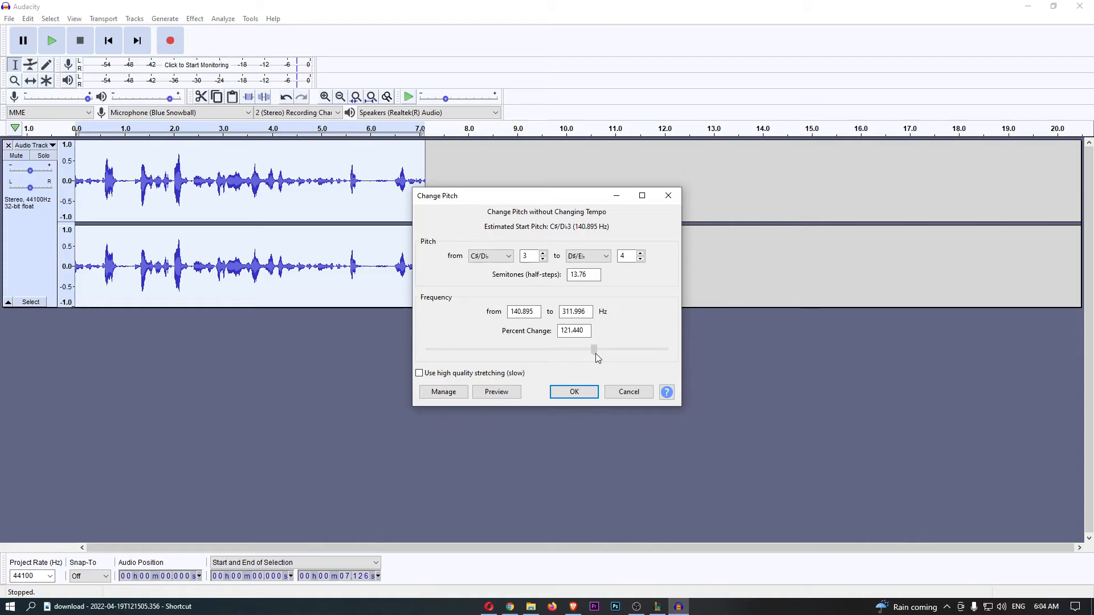
left_click_drag(594, 349, 605, 350)
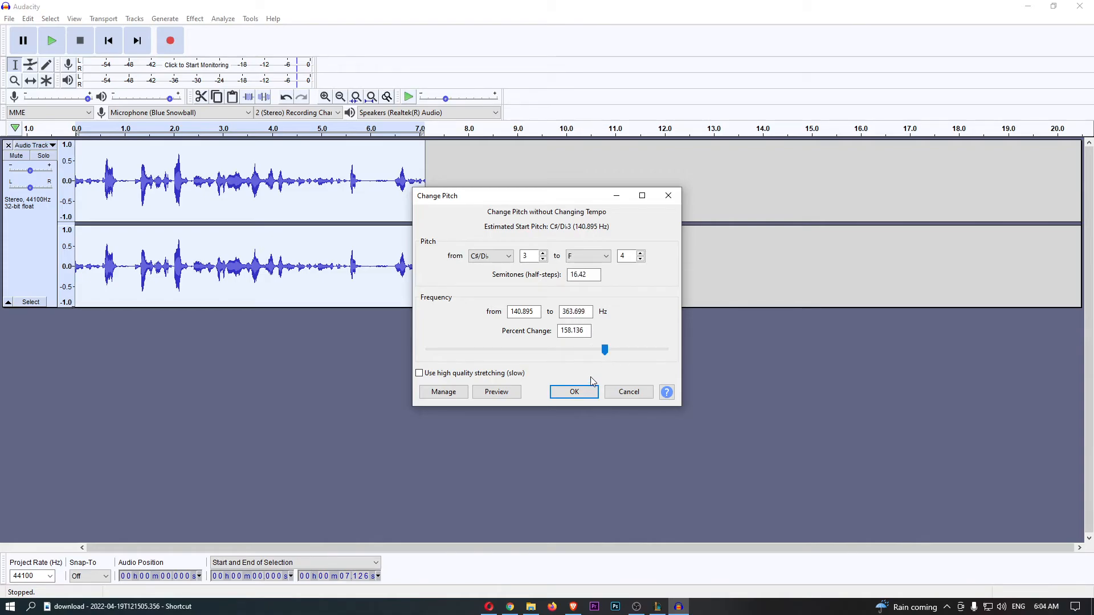
left_click(574, 392)
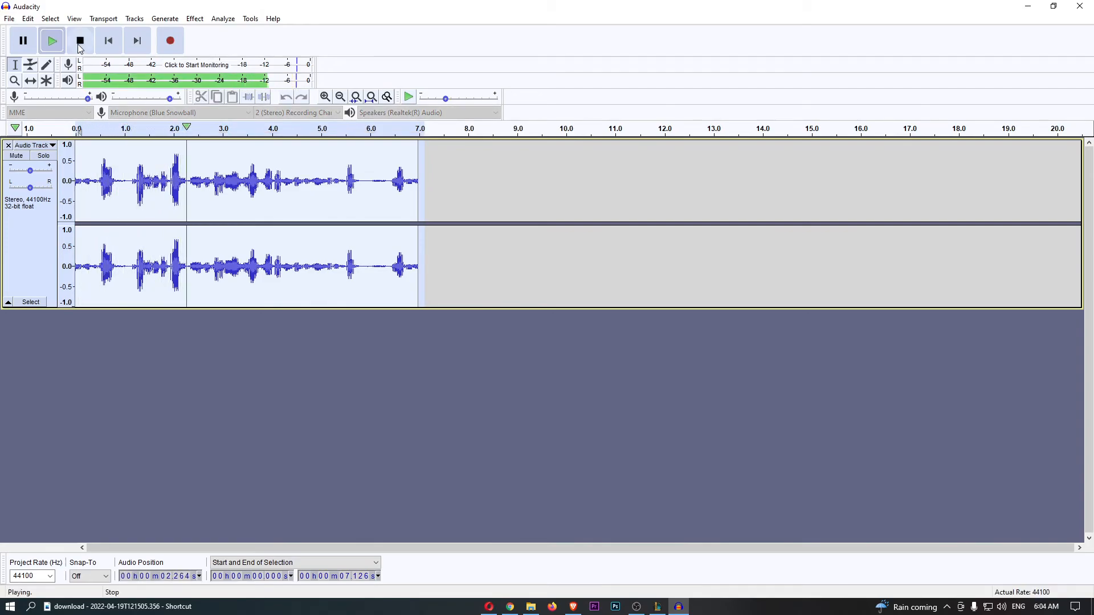
left_click(80, 40)
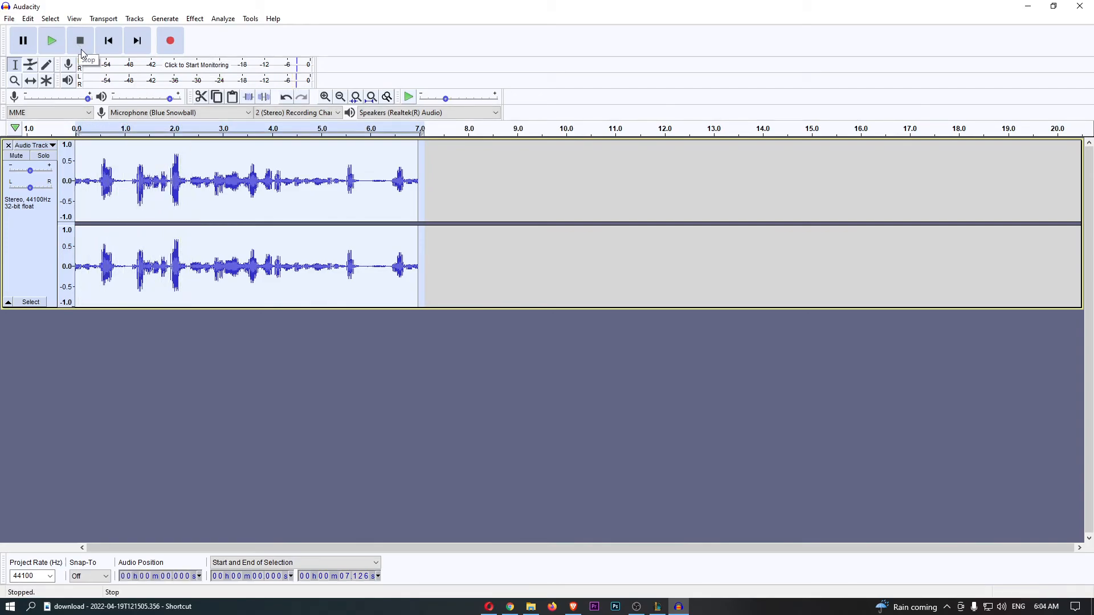